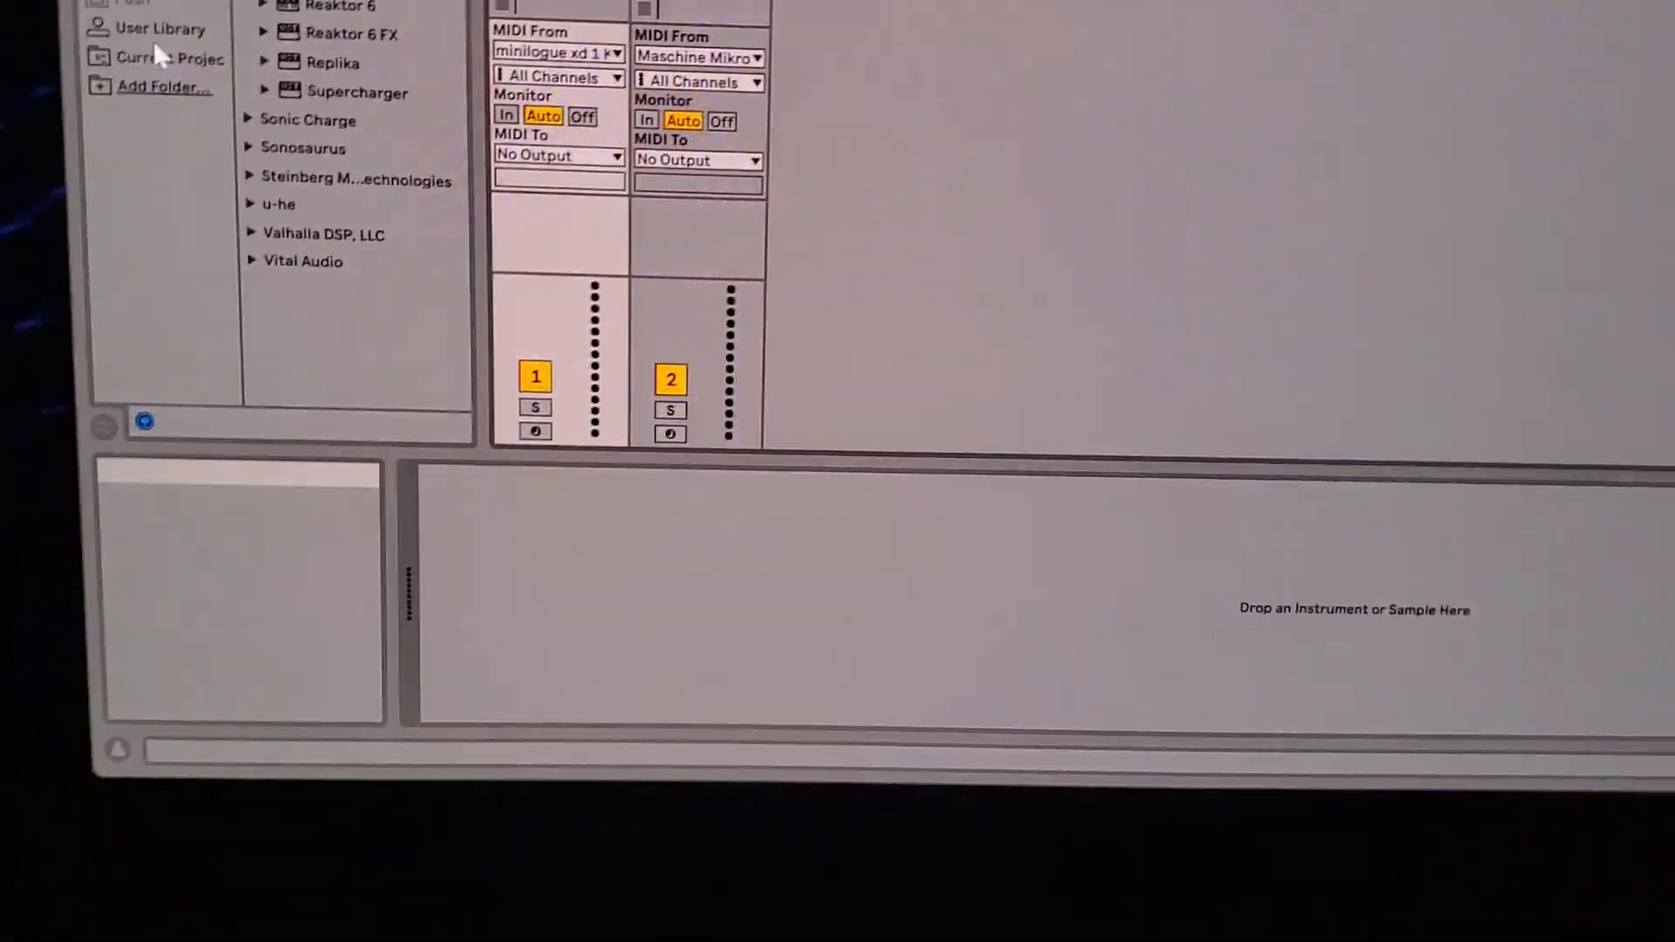
Step: Scroll the Maschine browser and load Alessya Kit into the group
scroll("up", 3)
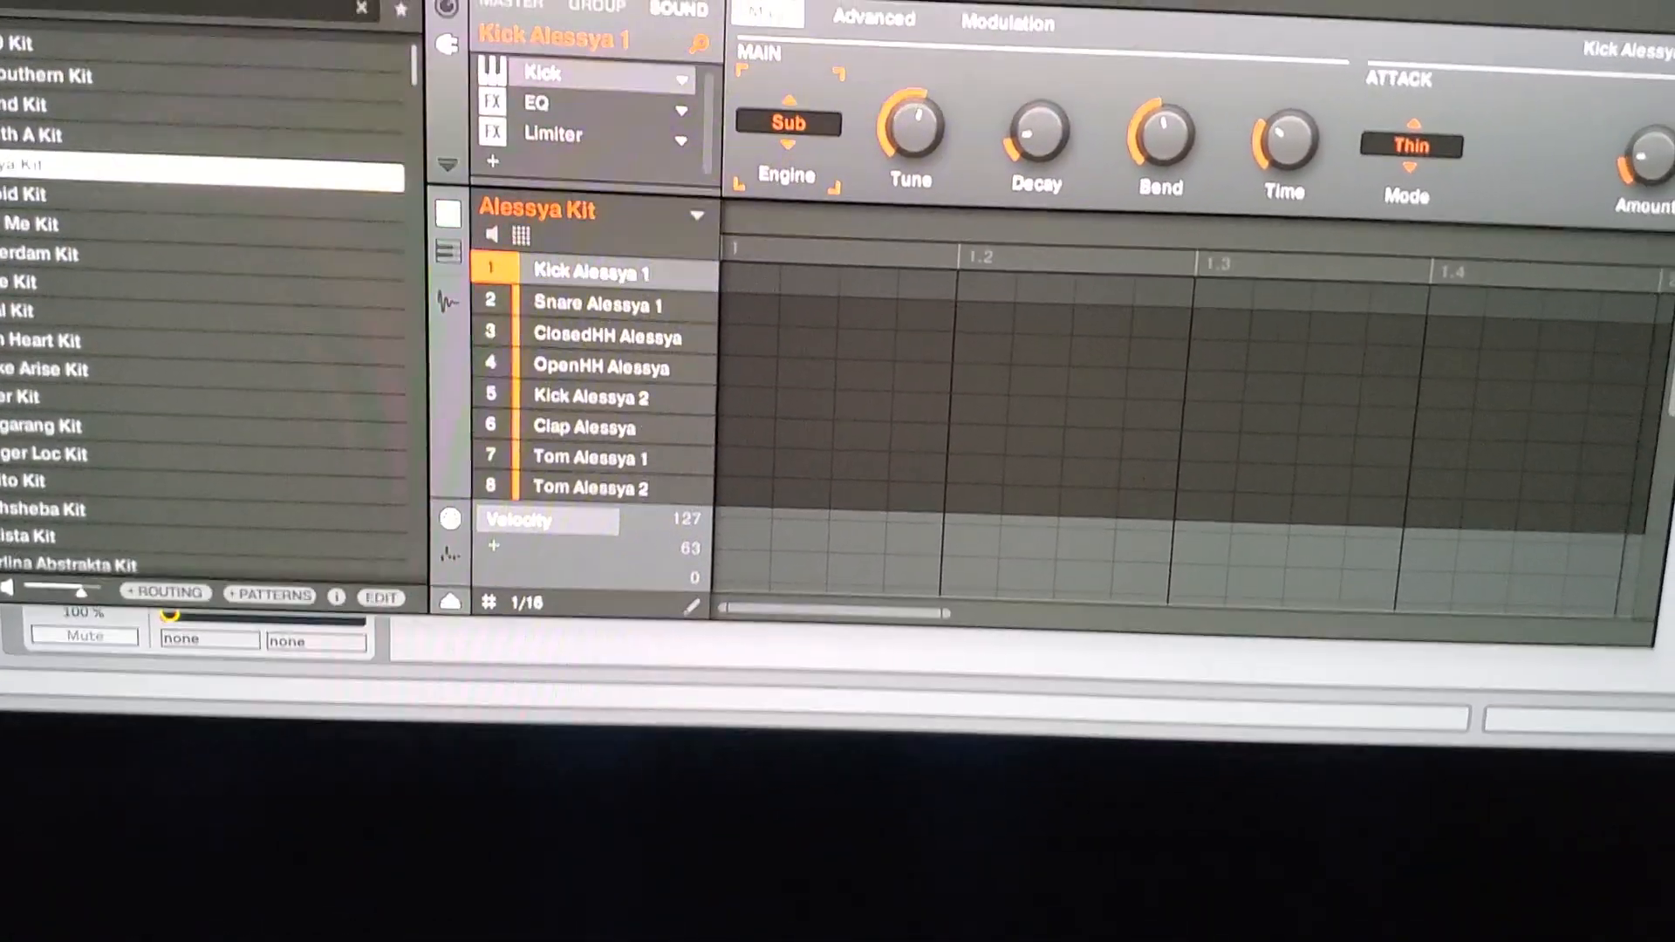
right_click(503, 352)
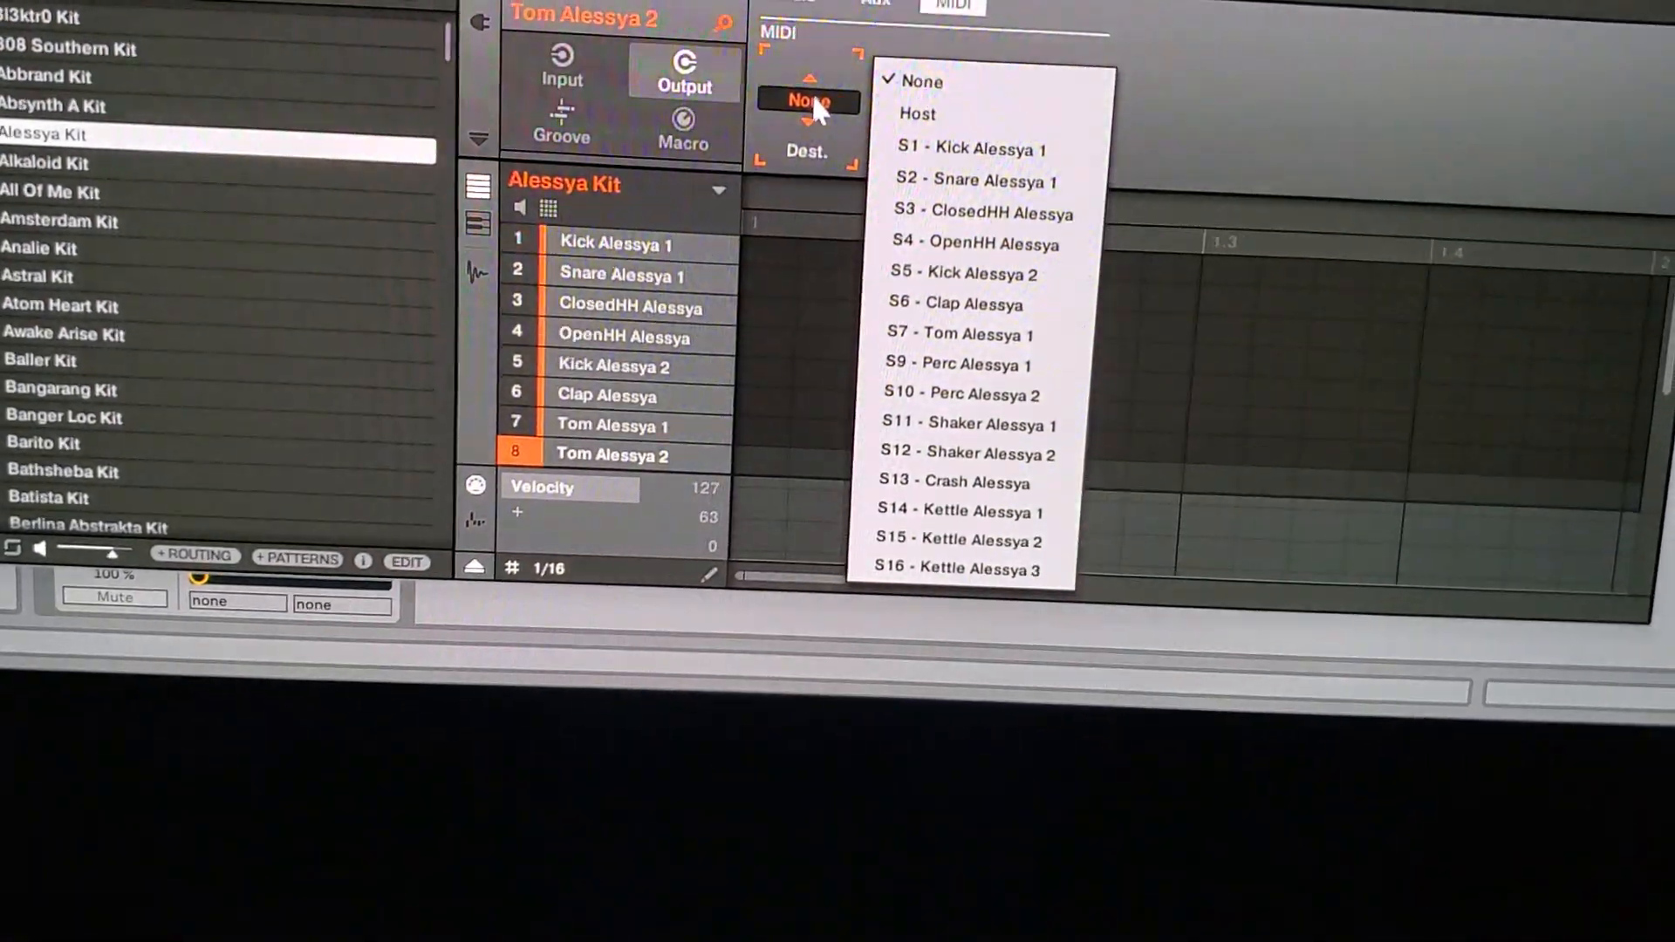
Step: Route MIDI output to Host for Kick Alessya 1, ClosedHH, Kick Alessya 2 and Clap sounds
left_click(916, 114)
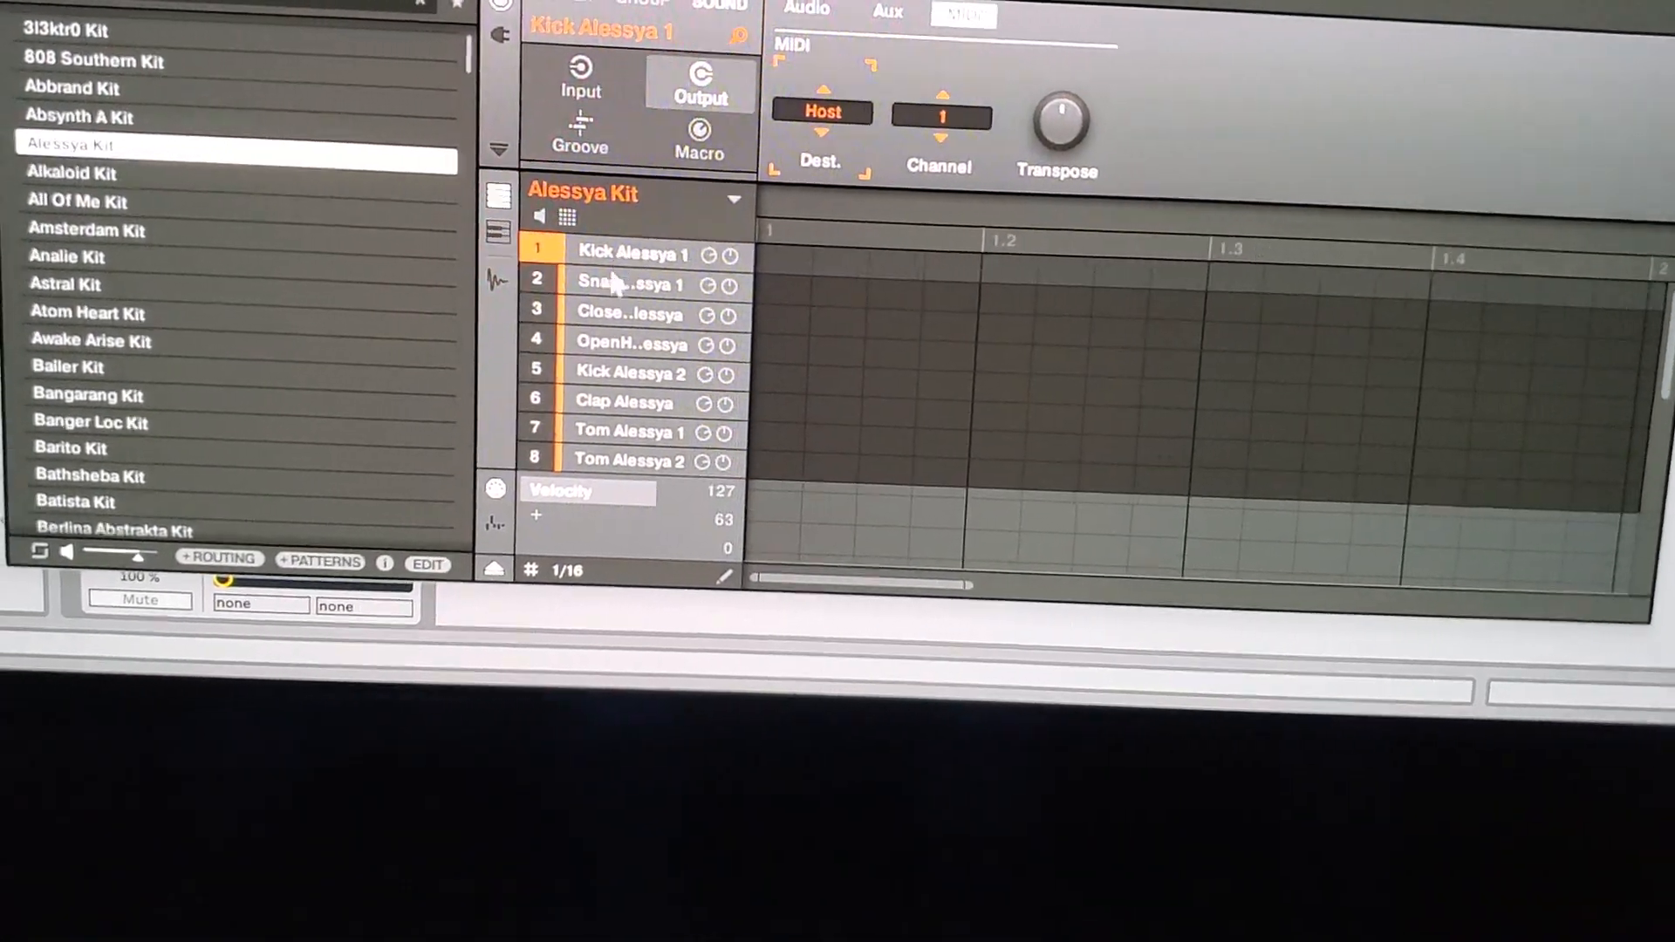
left_click(628, 352)
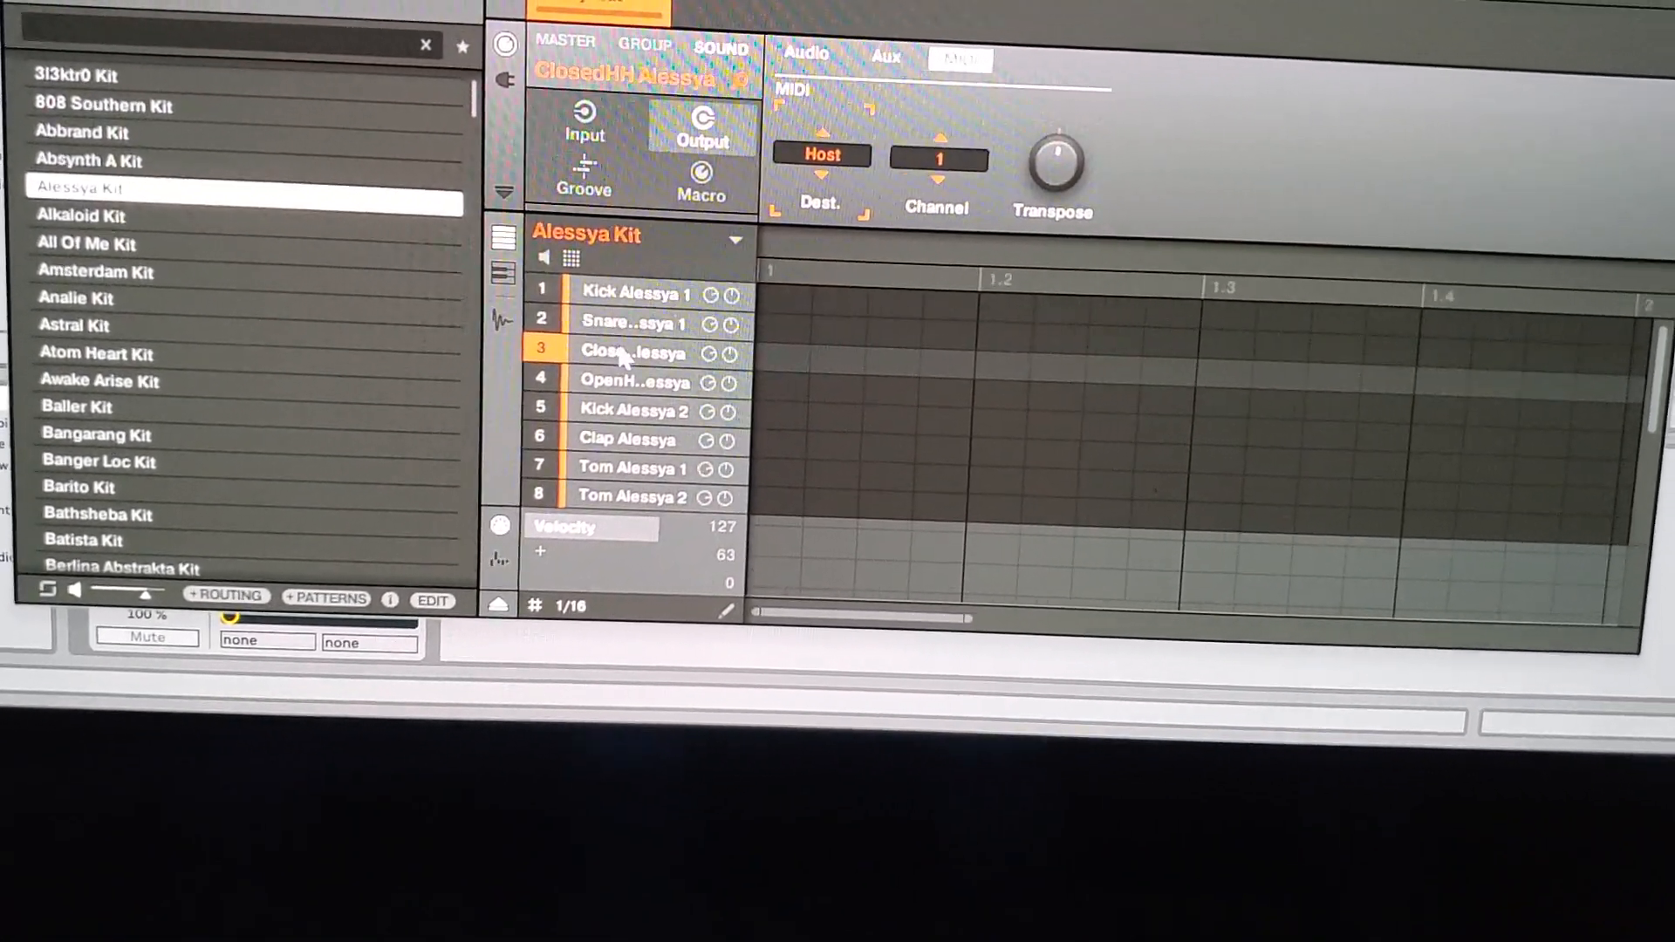
left_click(641, 434)
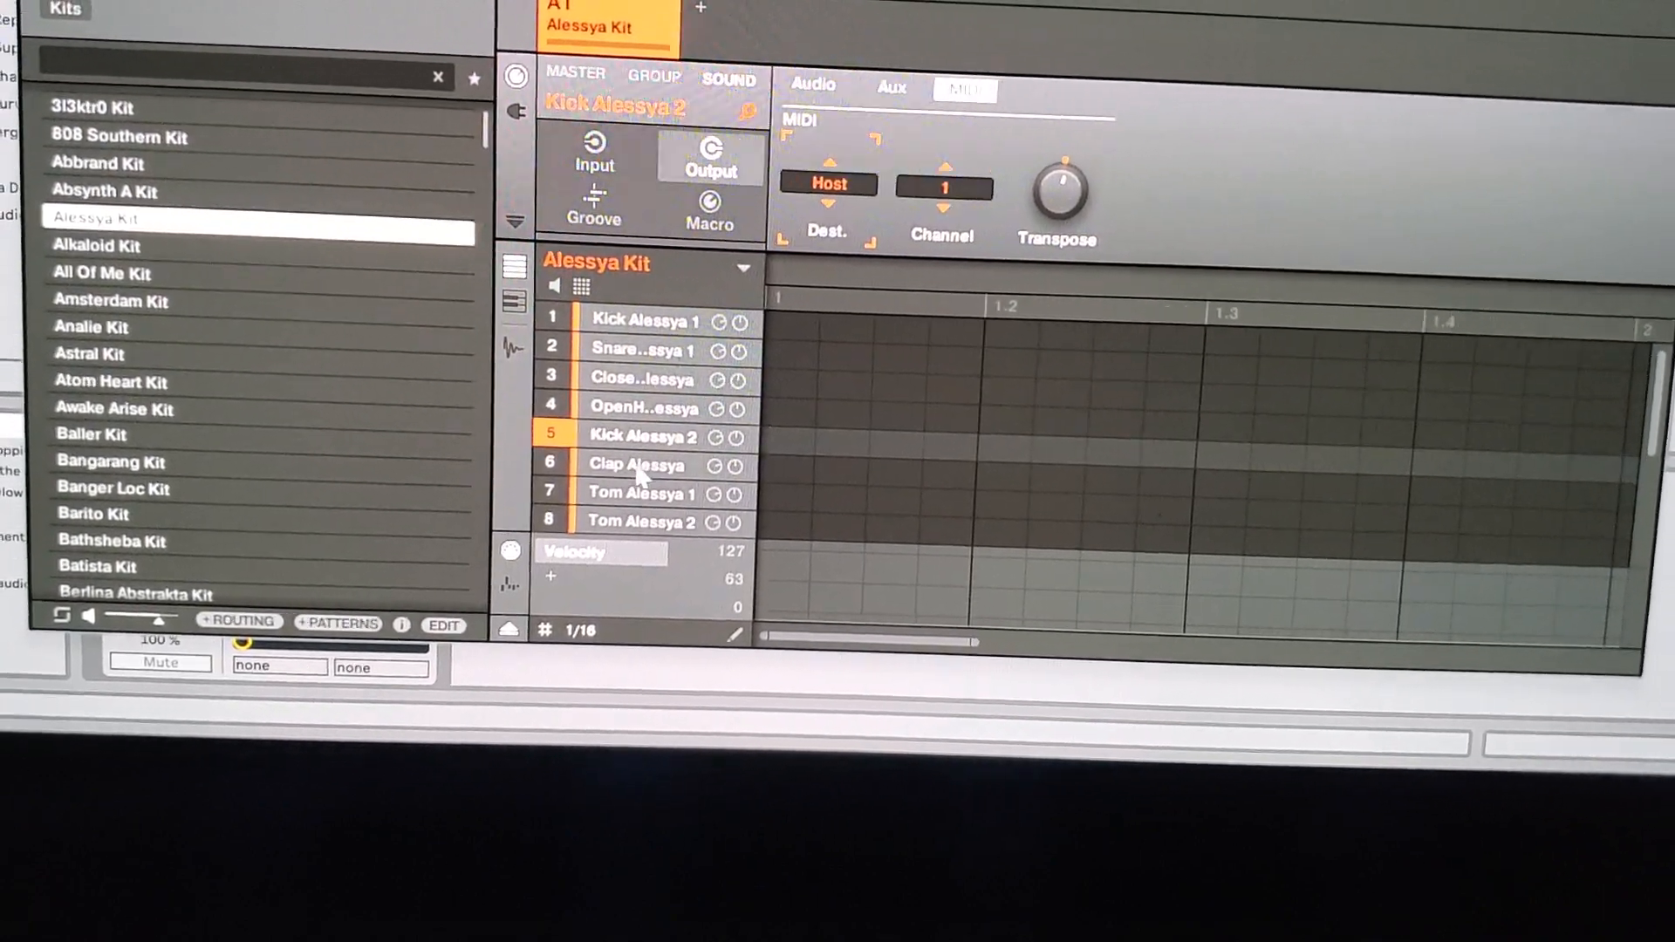
left_click(636, 463)
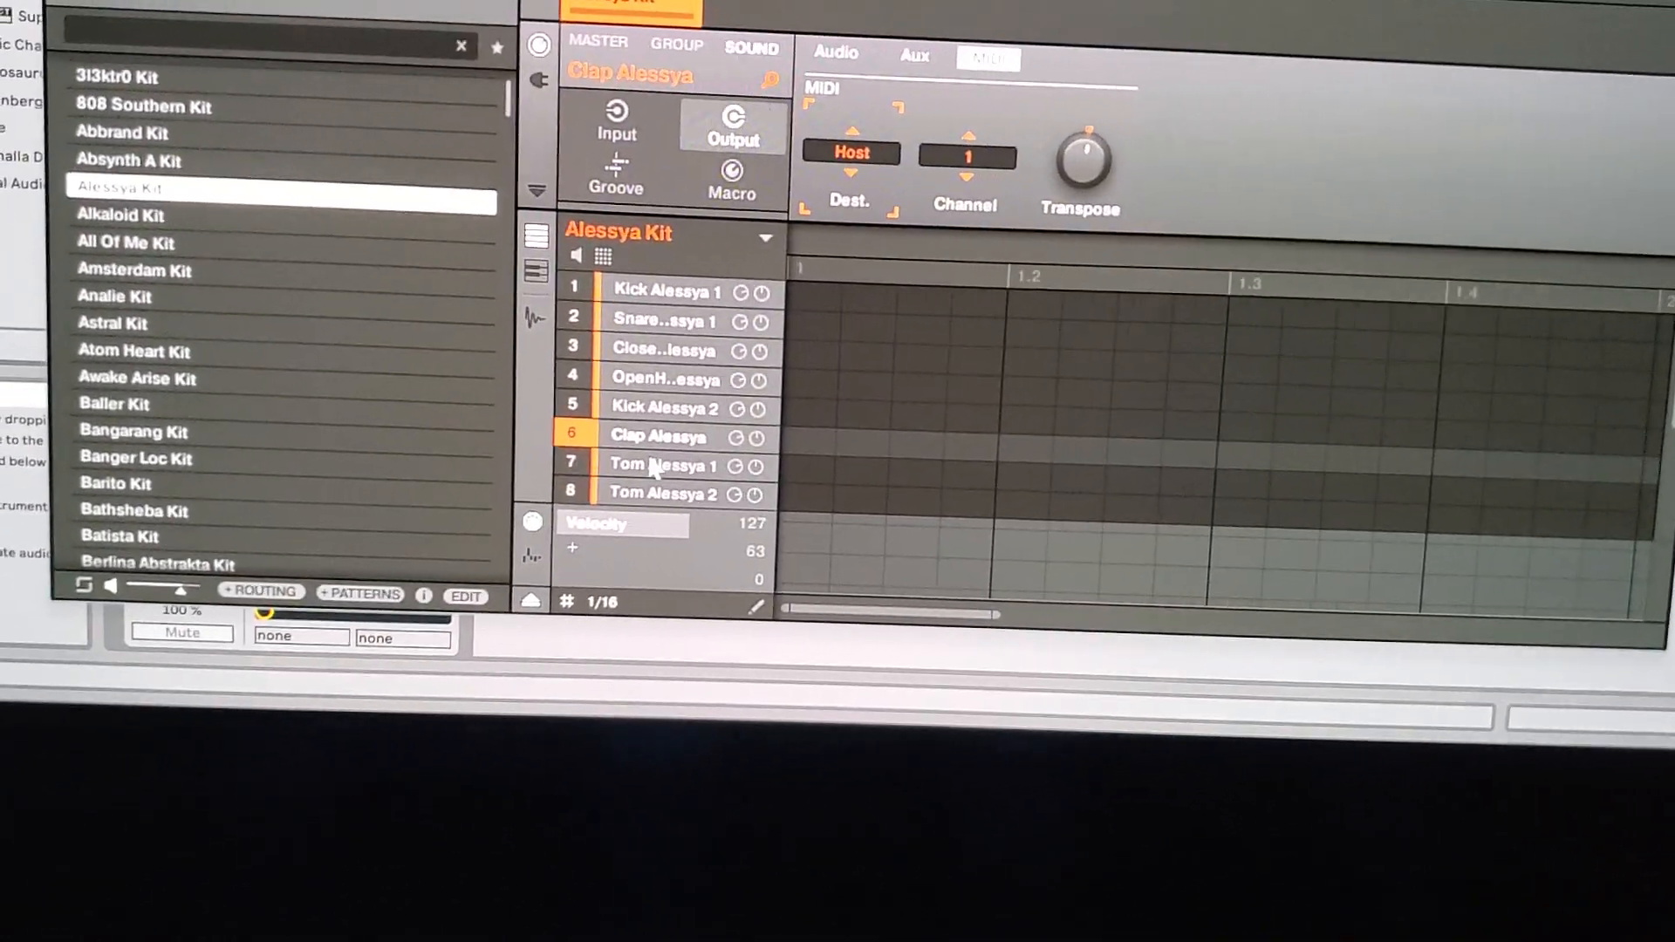
left_click(641, 290)
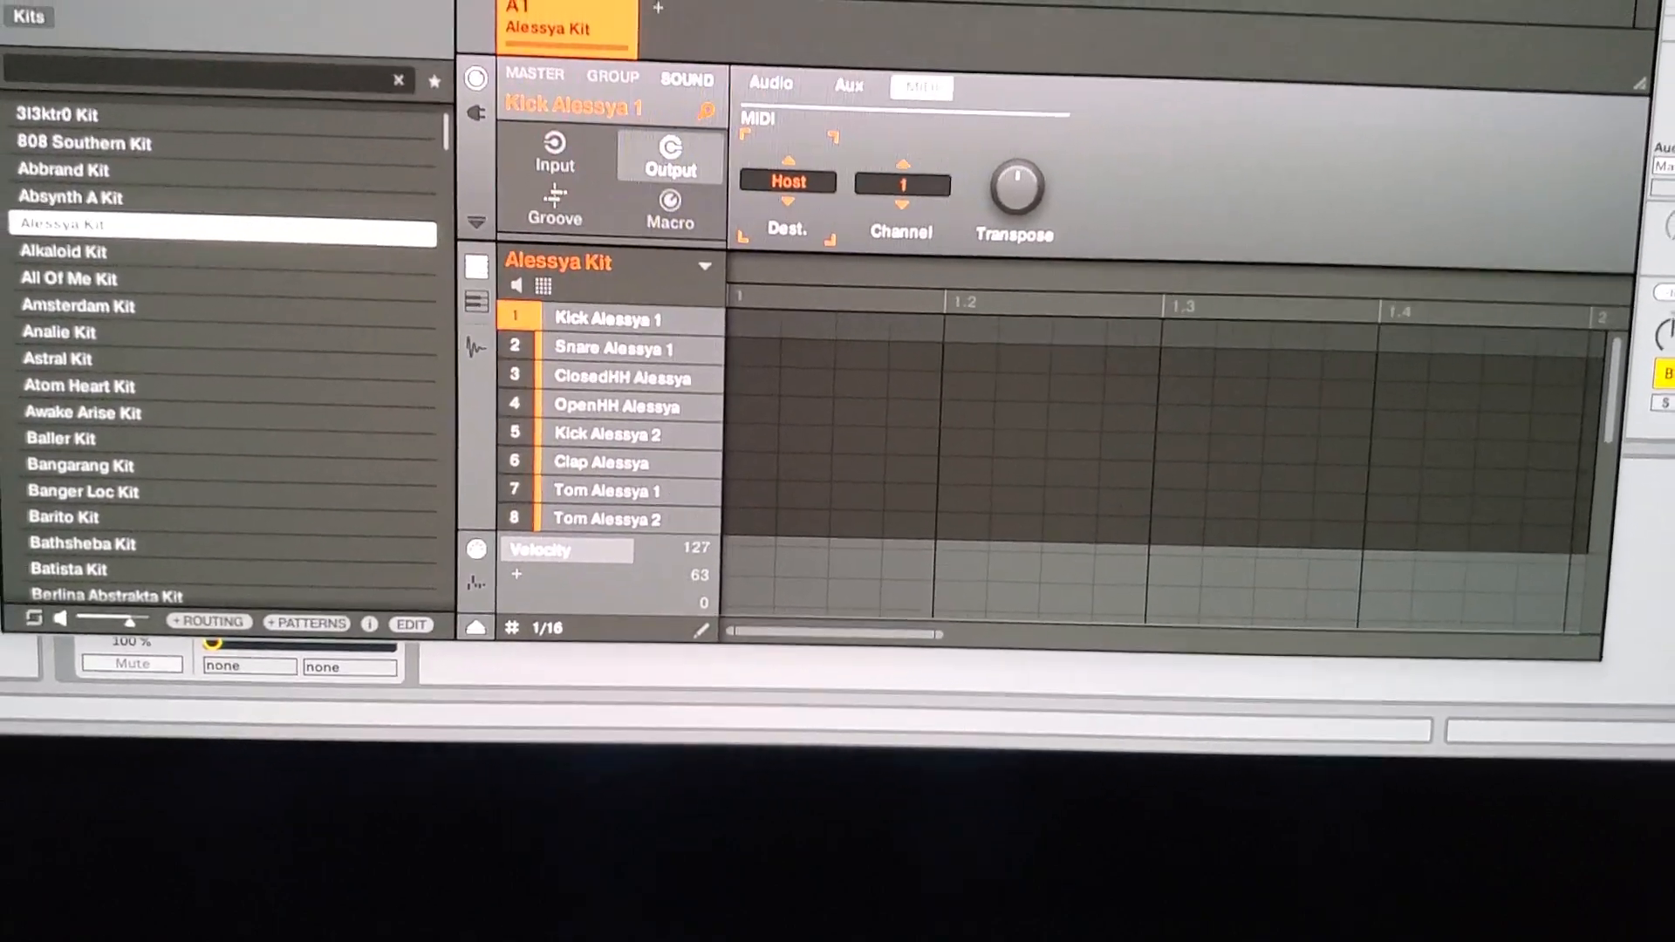